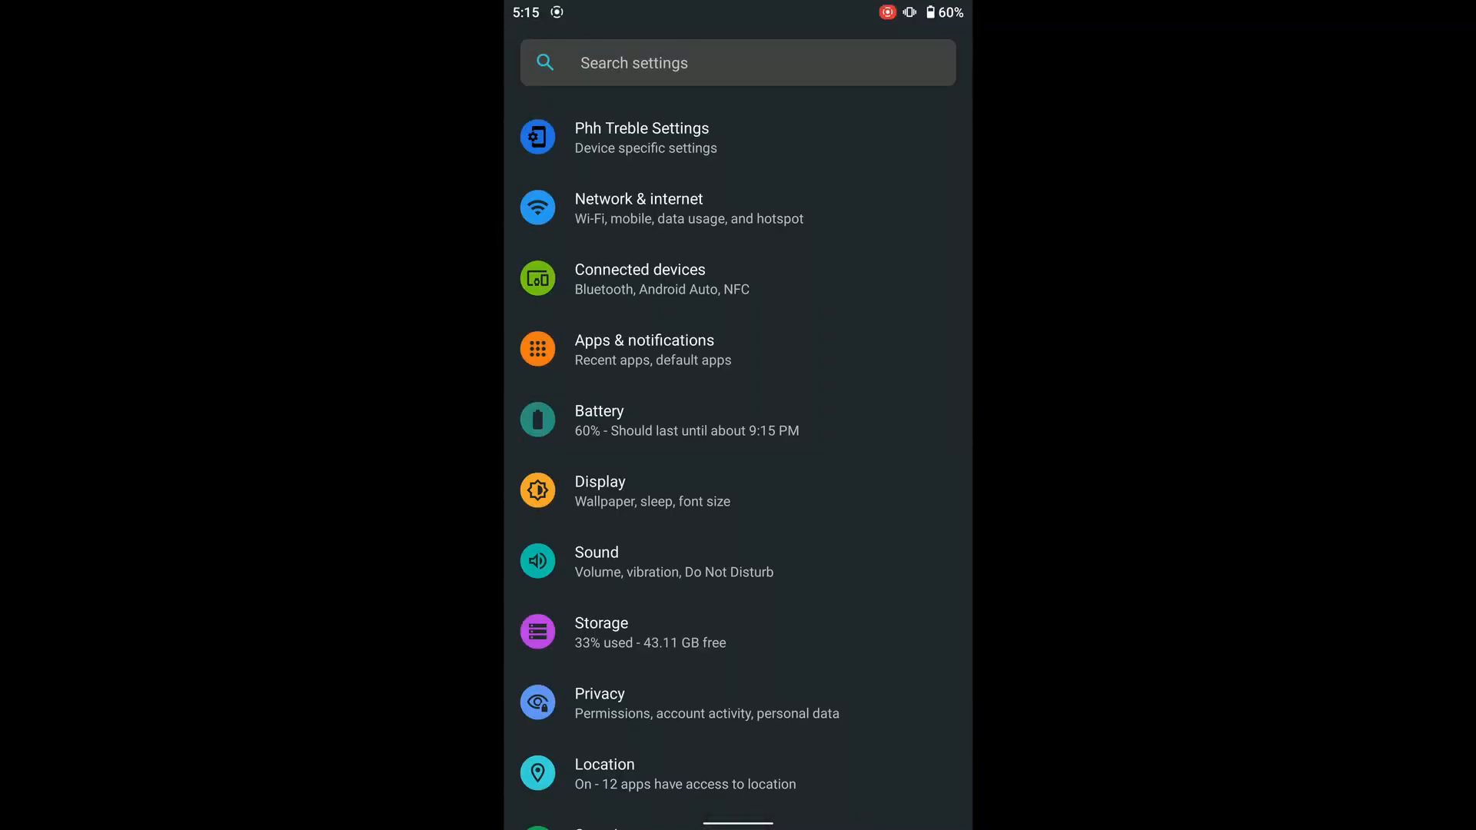
Force the 120Hz refresh rate under Phh Treble Settings > Misc features > Force FPS.
left_click(641, 136)
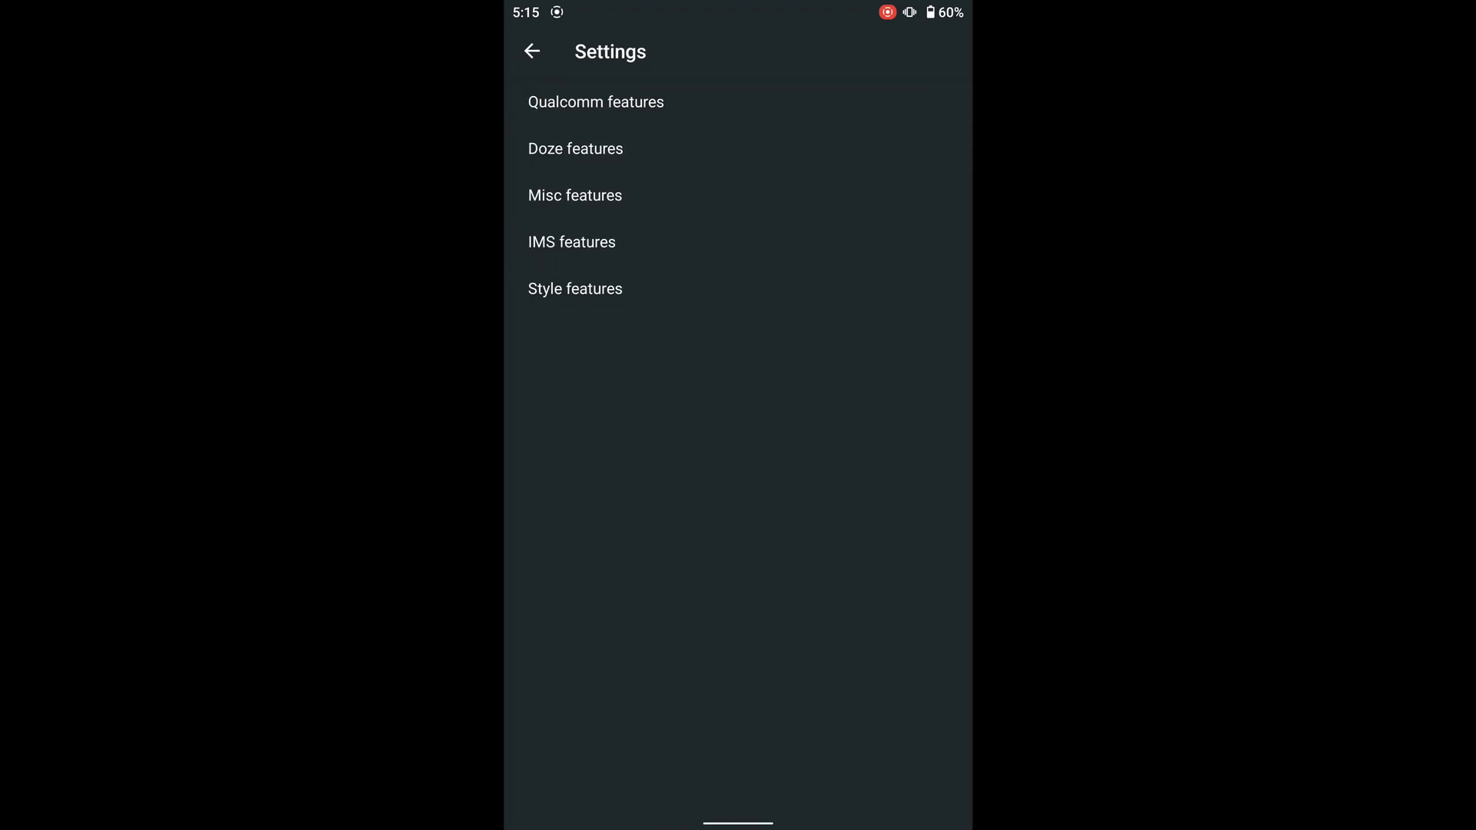
left_click(573, 195)
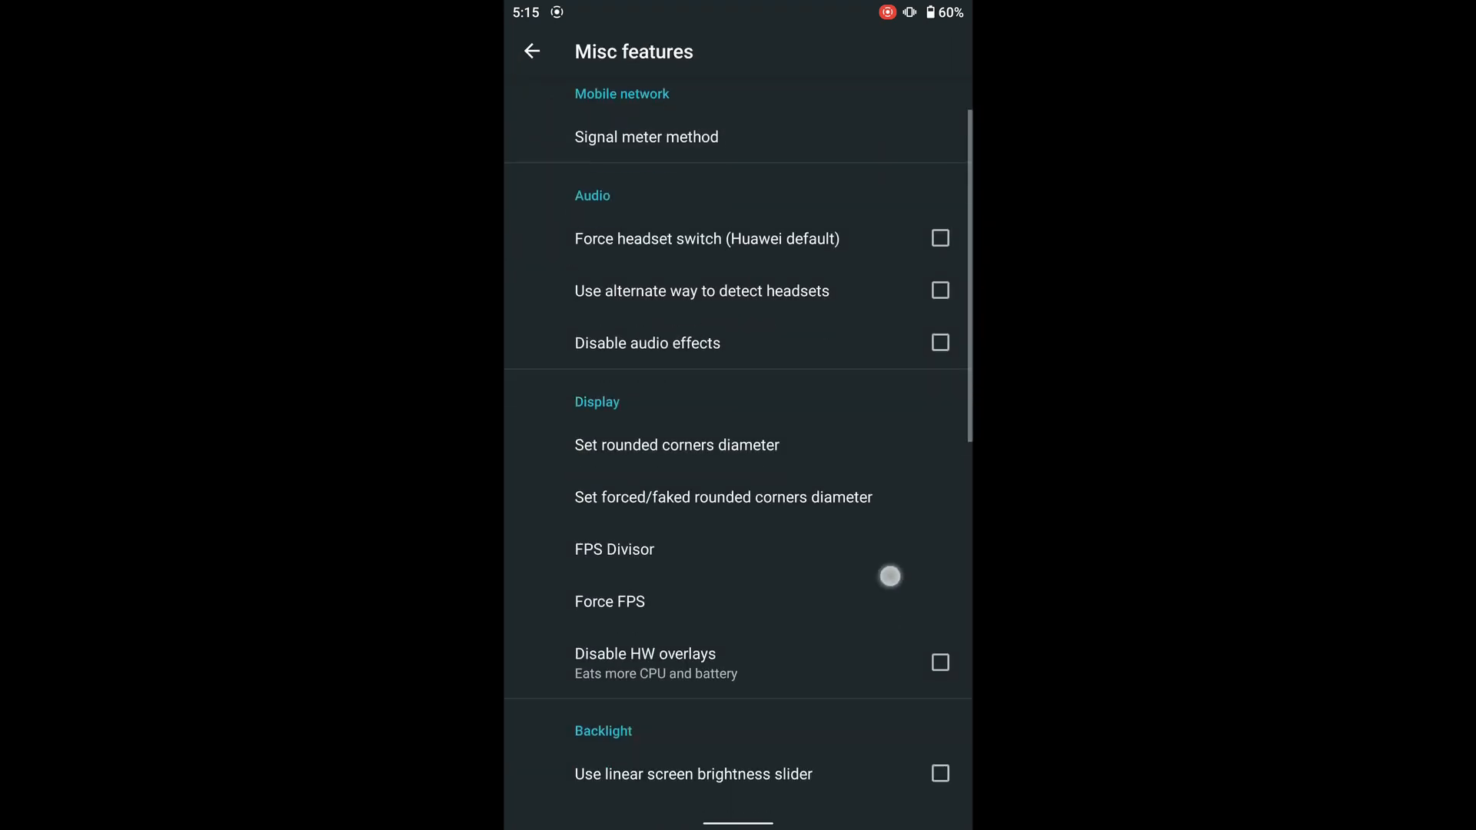
left_click(610, 601)
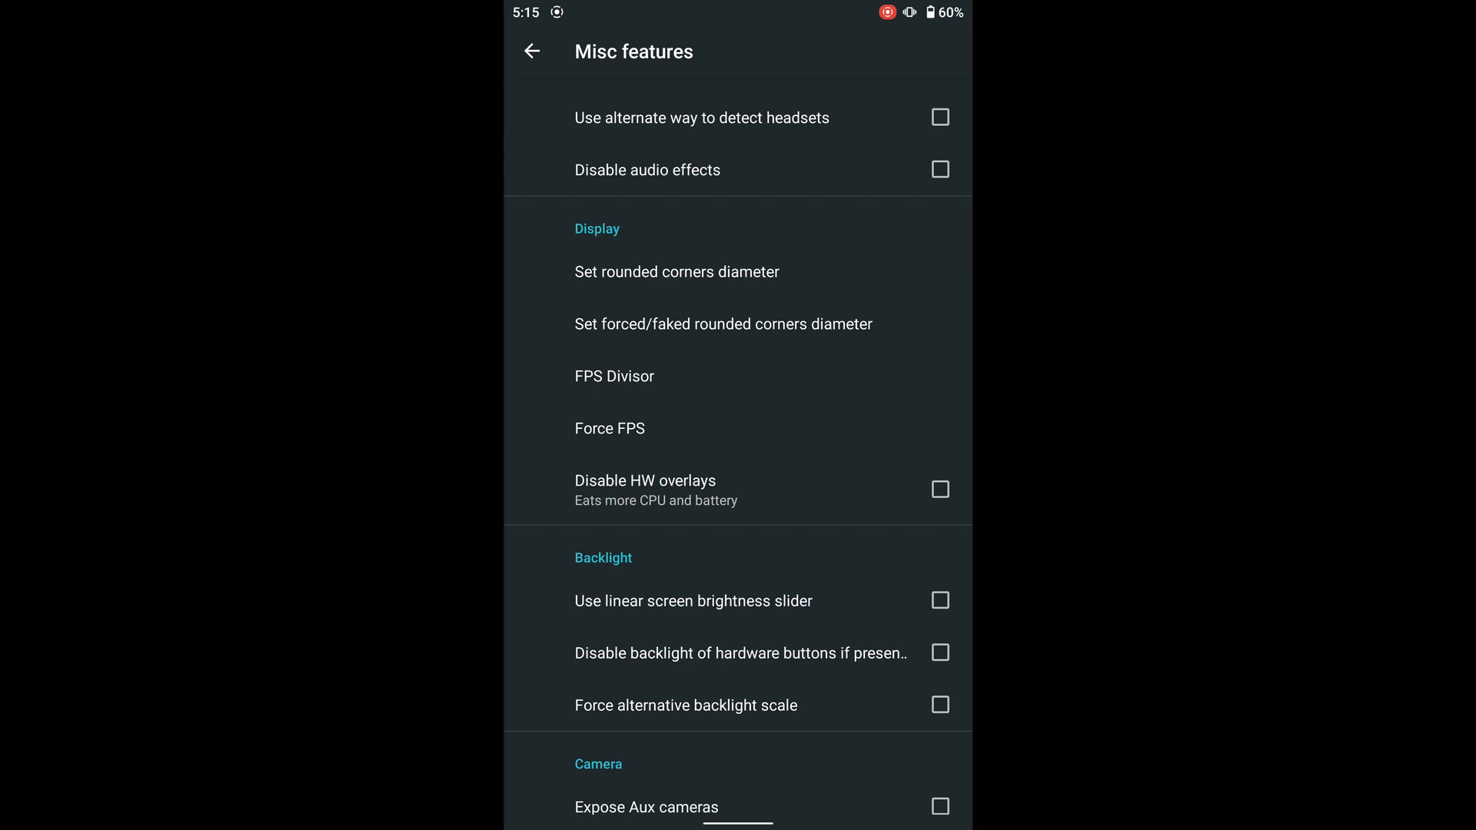
left_click(530, 51)
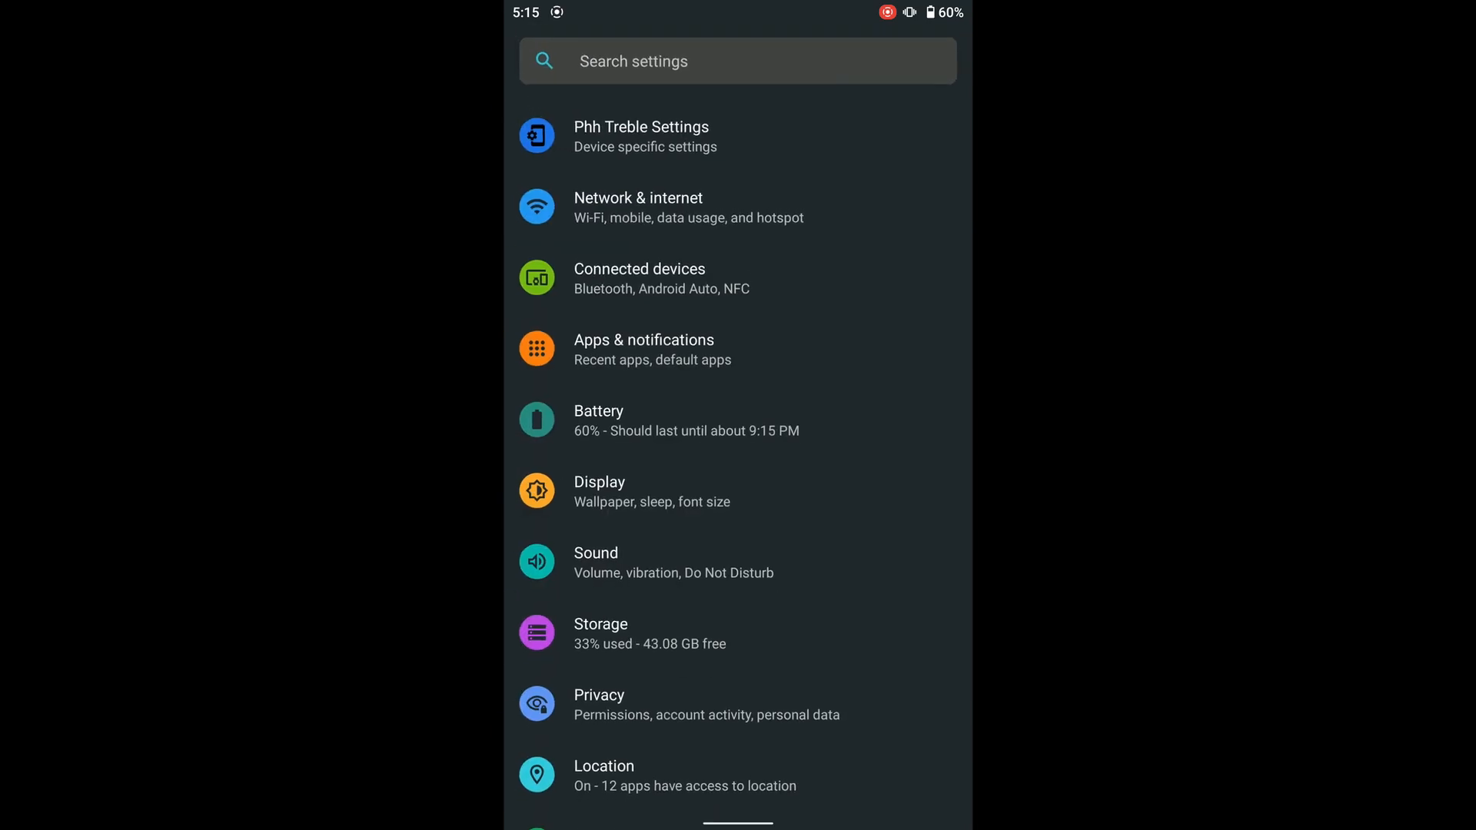
Leave settings and launch Root Browser from the app drawer.
key("Home")
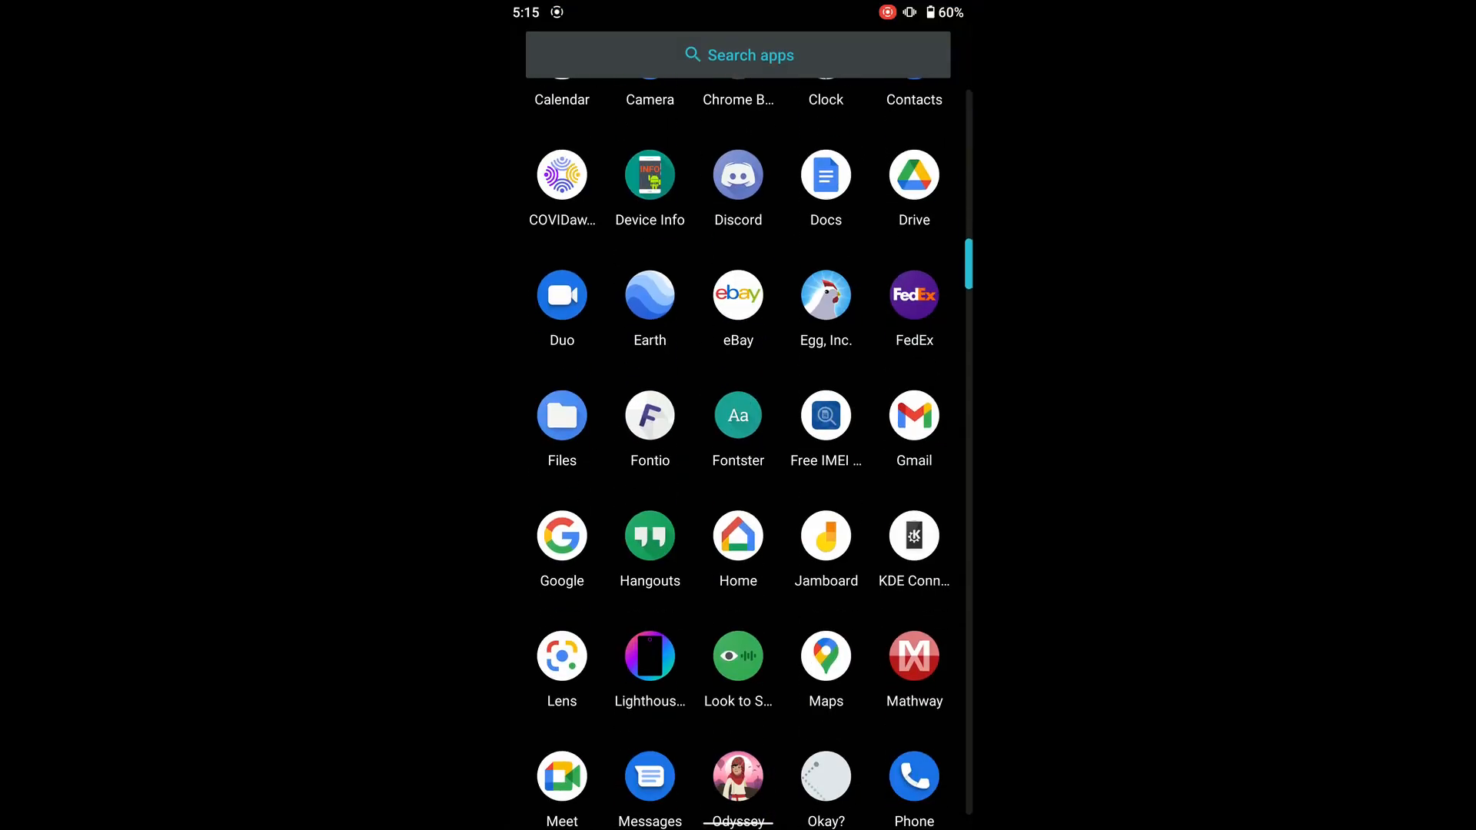
scroll("down", 3)
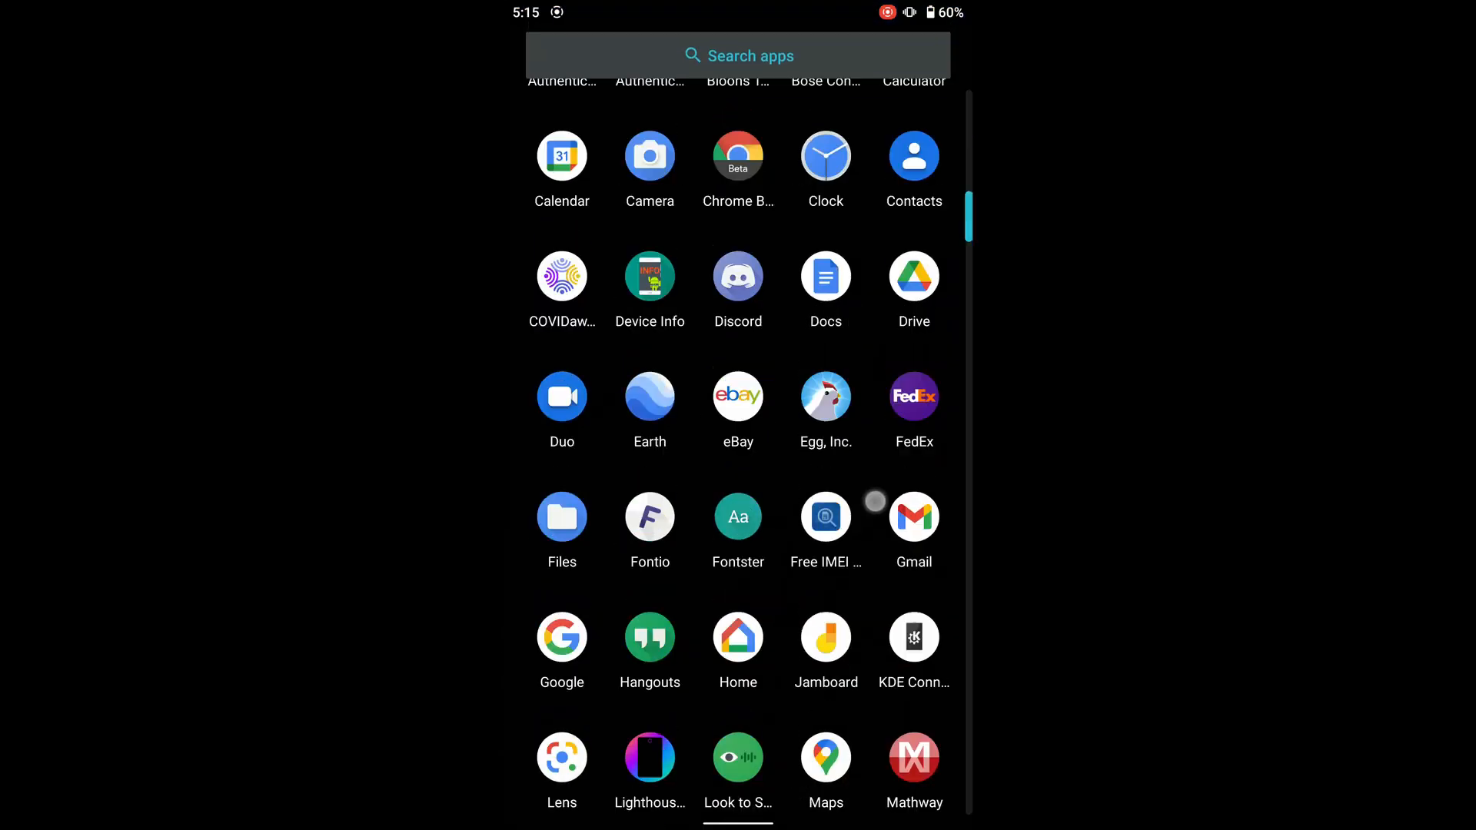
scroll("down", 3)
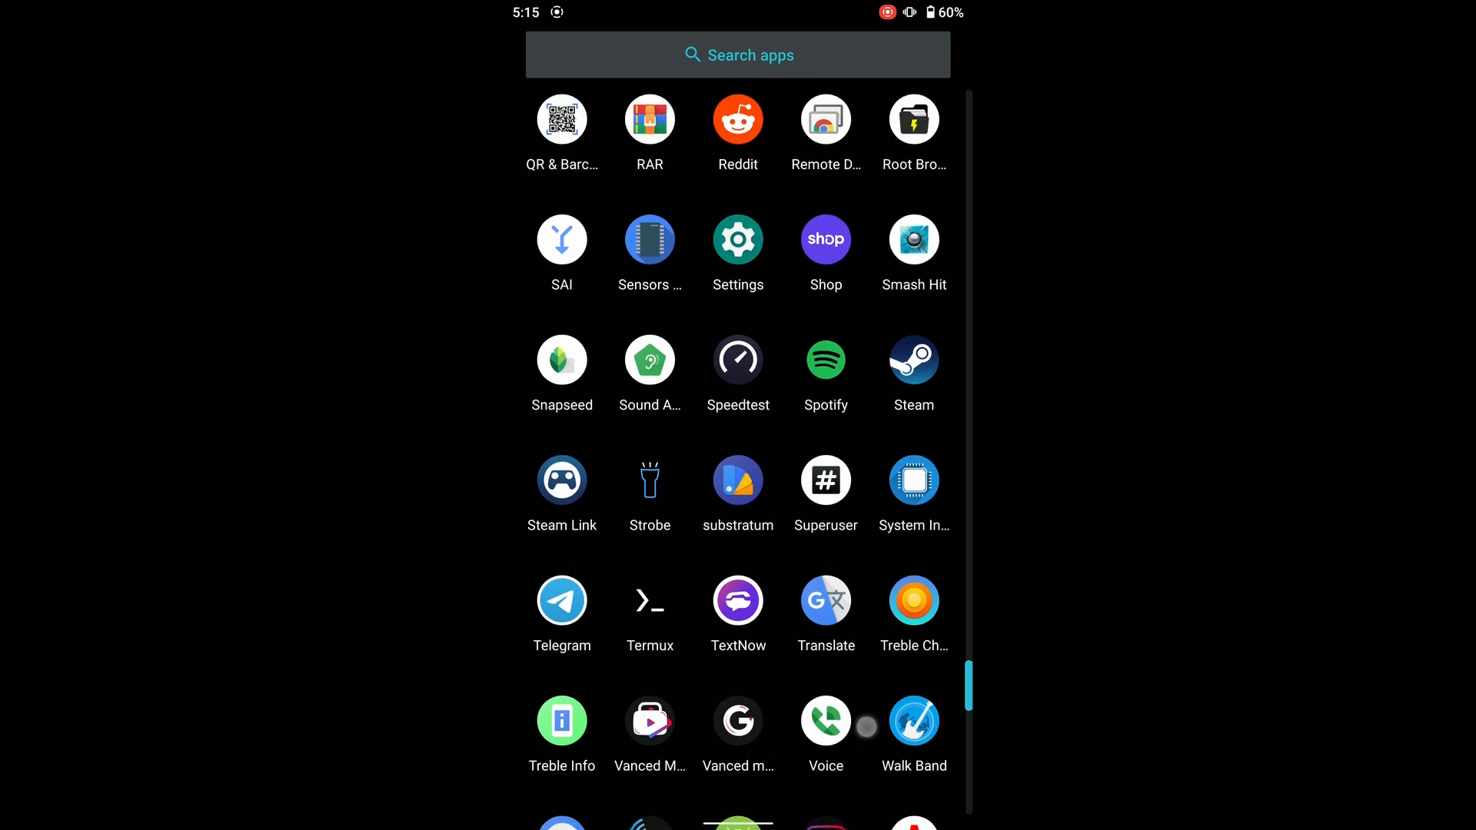
left_click(913, 120)
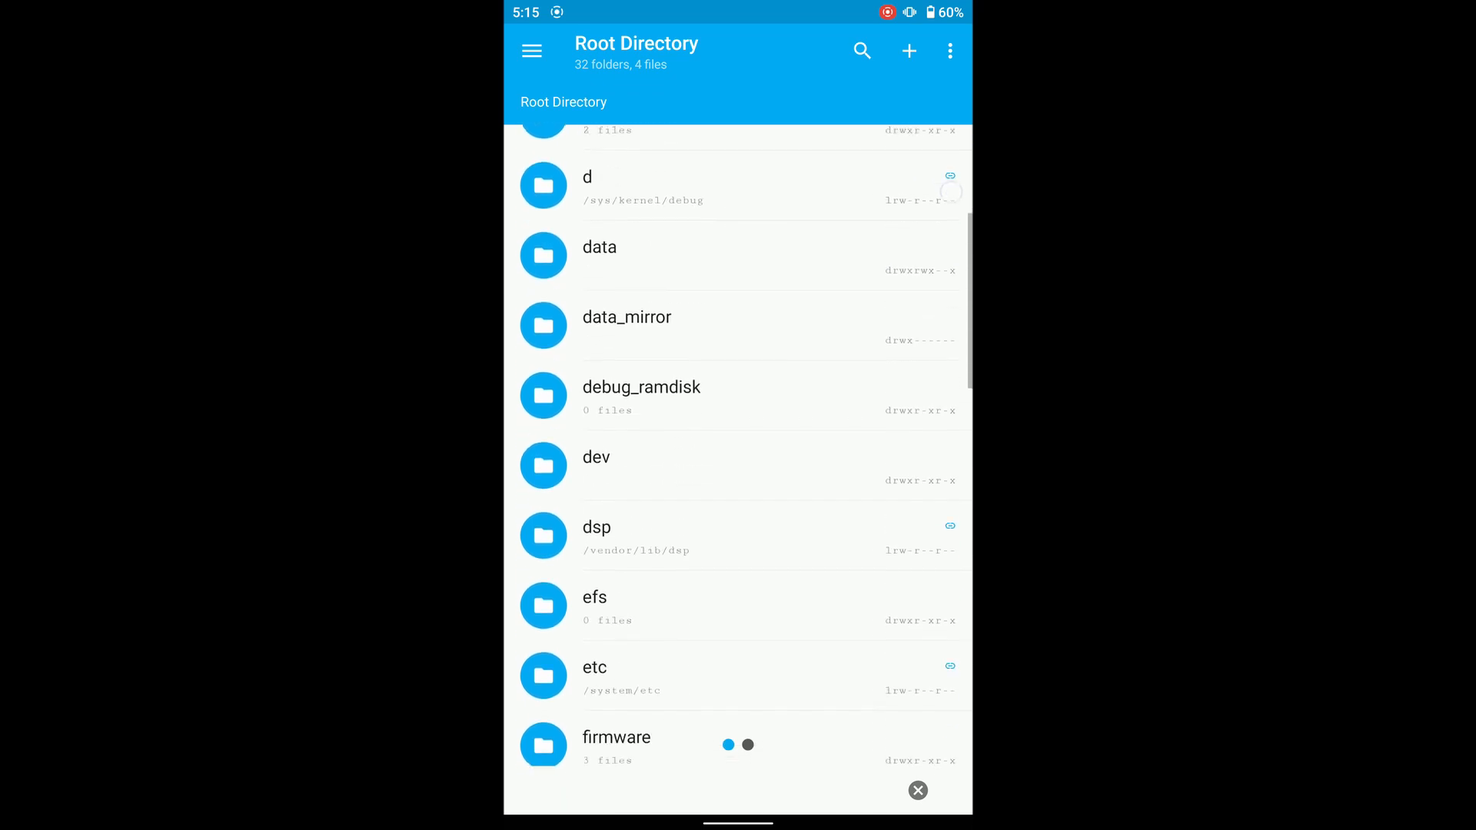
Browse the root directory into vendor and open its overlay subfolder.
scroll("down", 3)
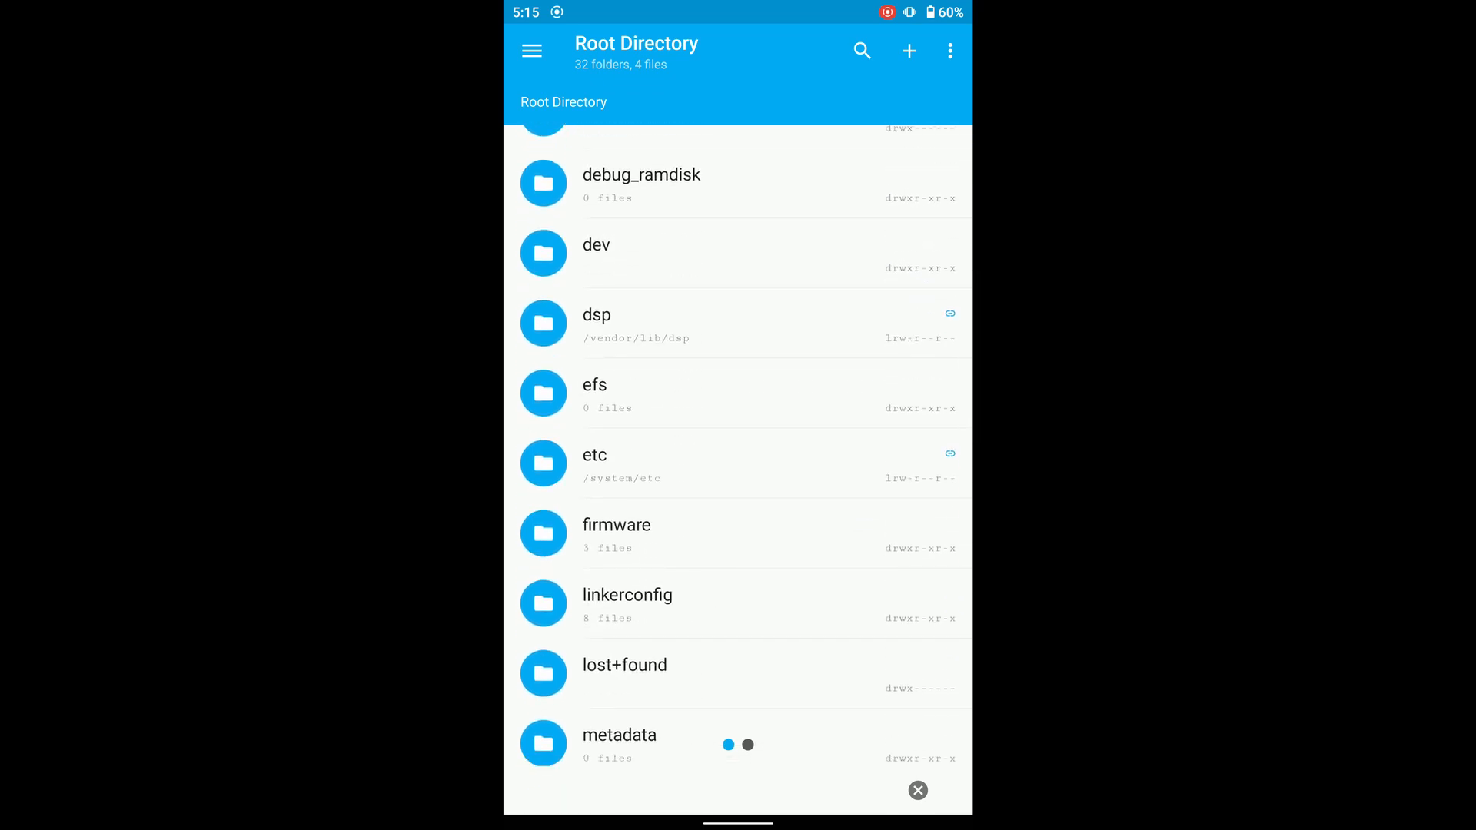
scroll("down", 3)
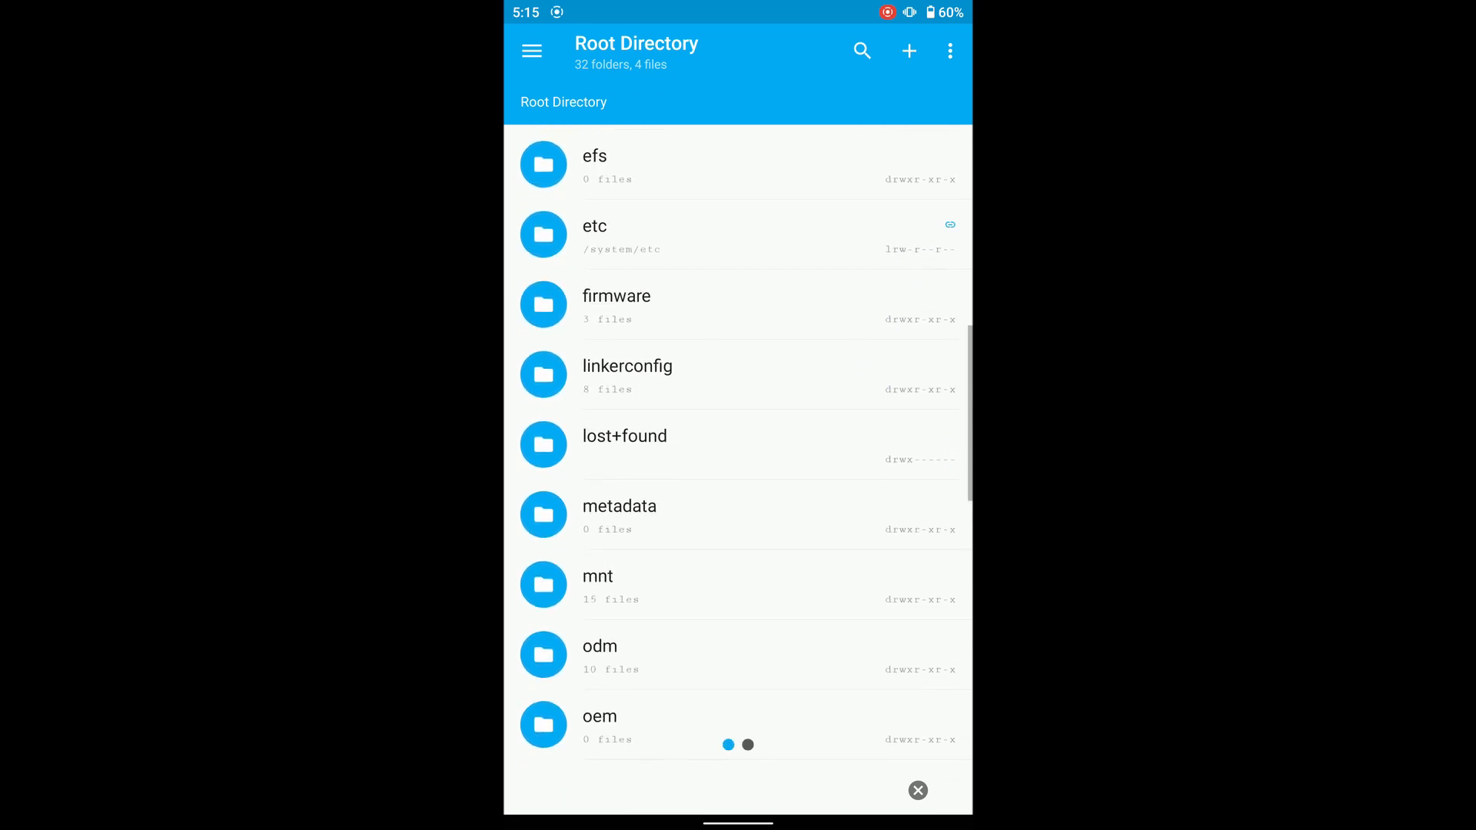
scroll("down", 3)
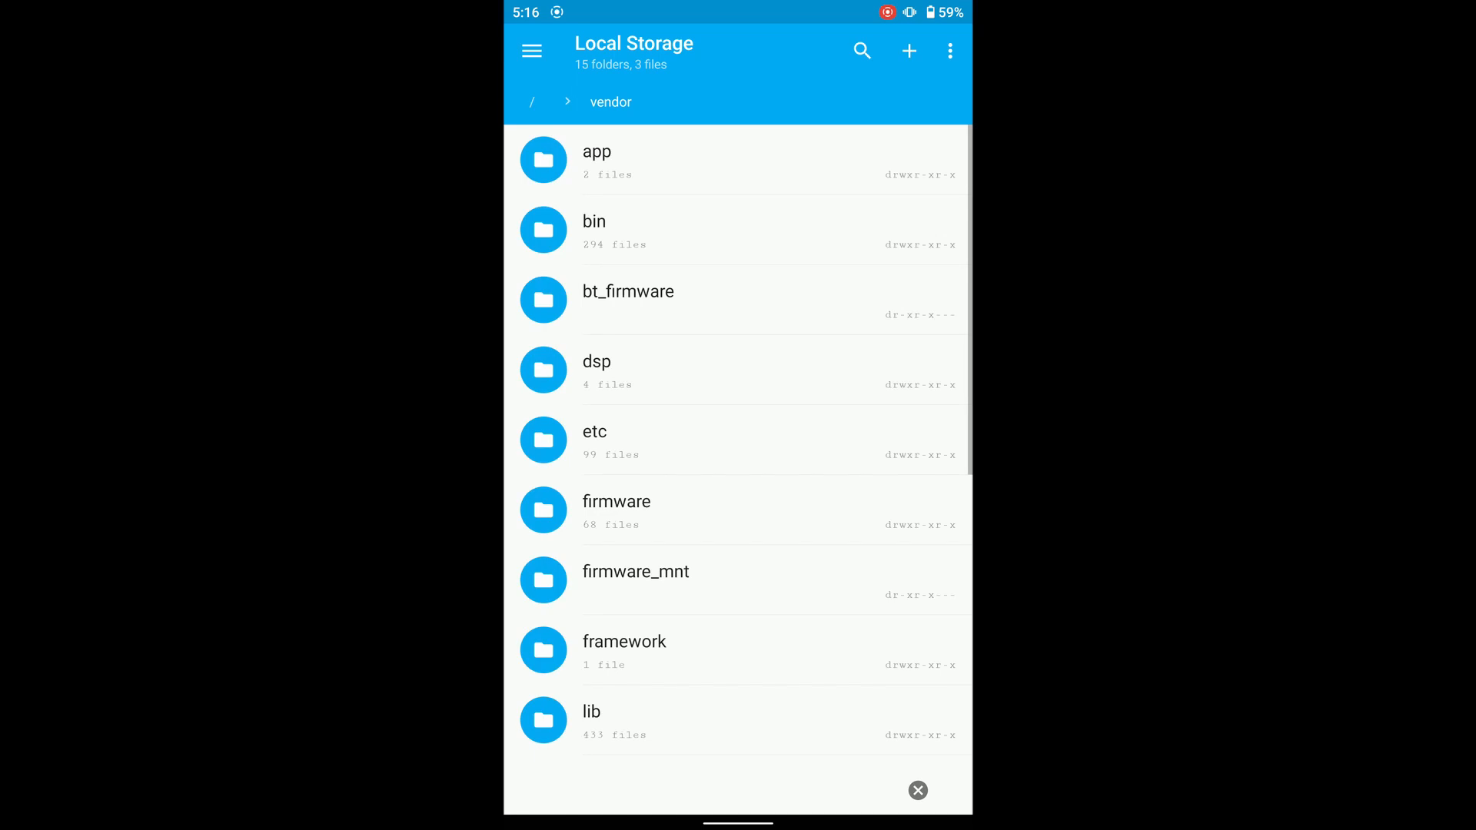
scroll("down", 3)
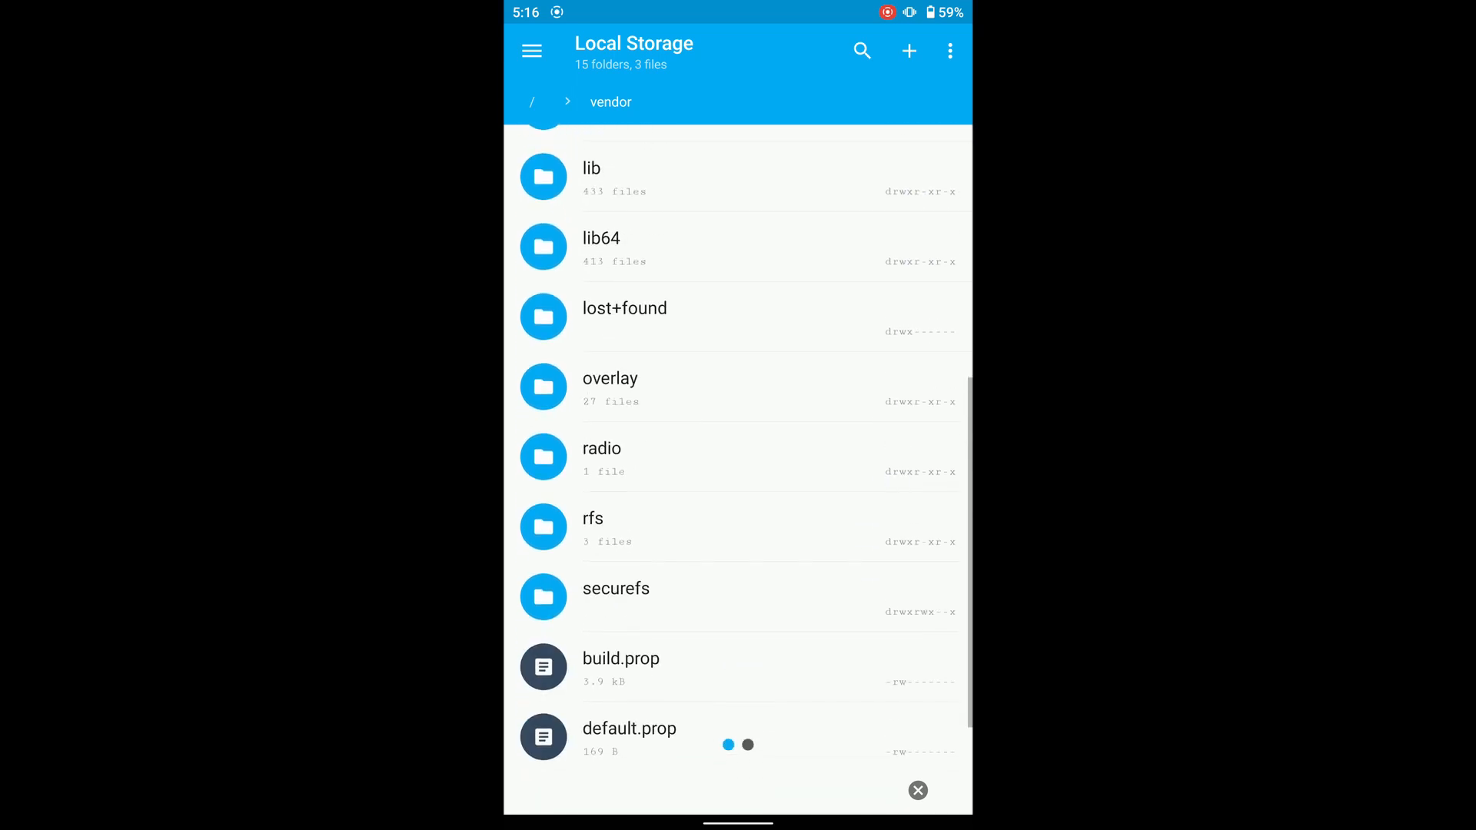
left_click(610, 378)
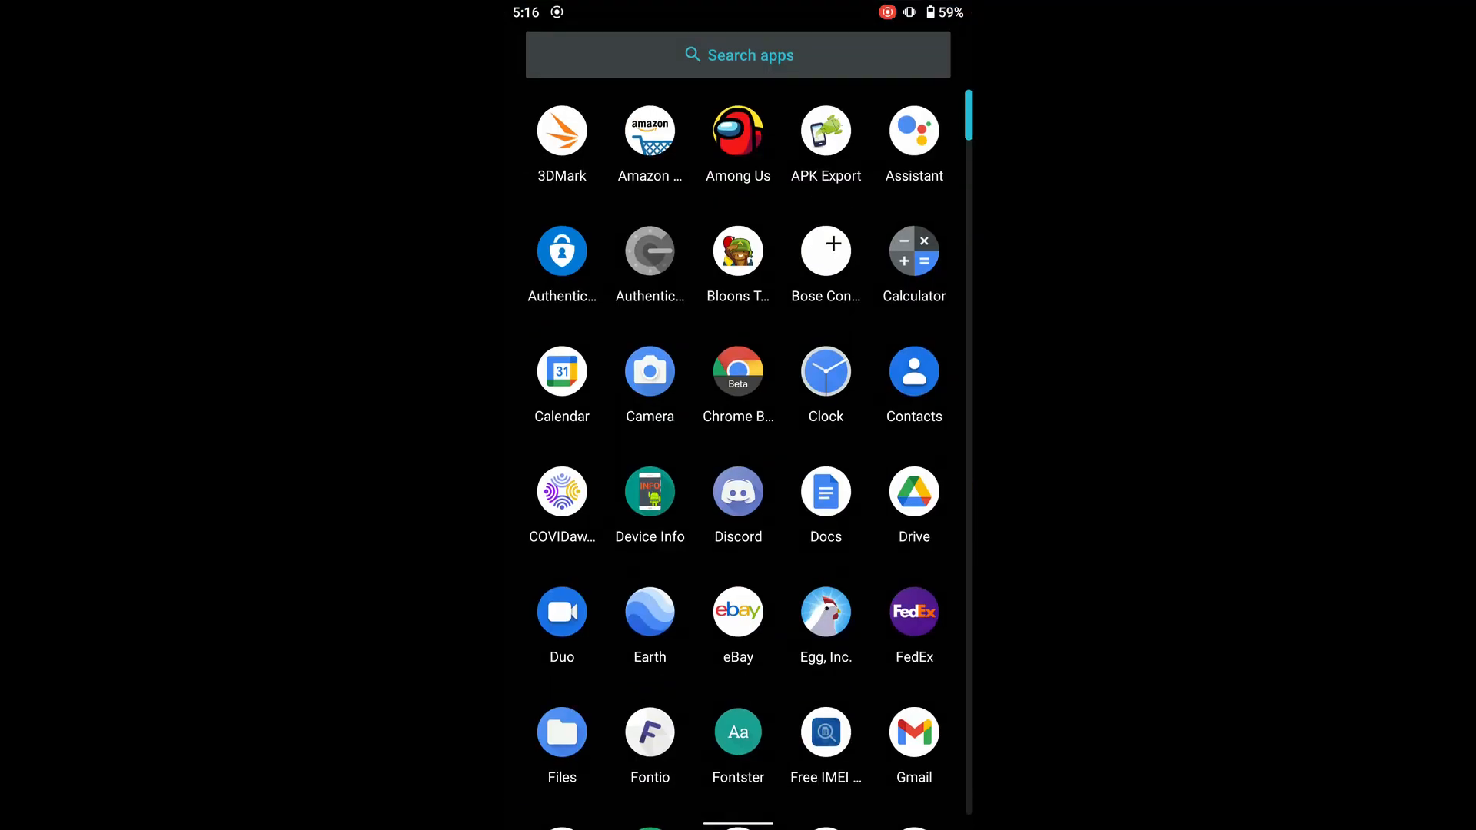
Launch the YouTube Vanced app from the app drawer.
scroll("down", 3)
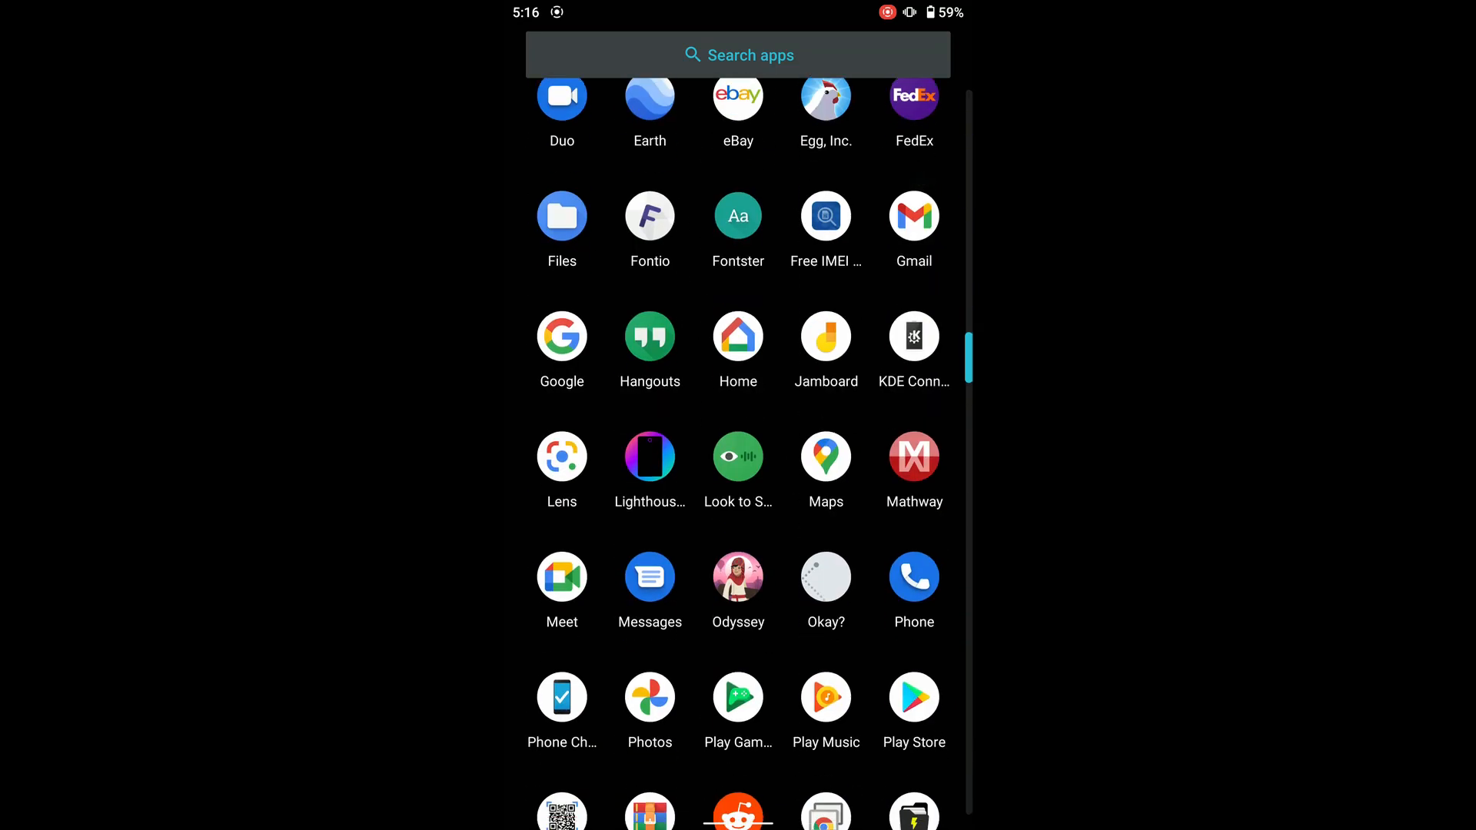
scroll("down", 3)
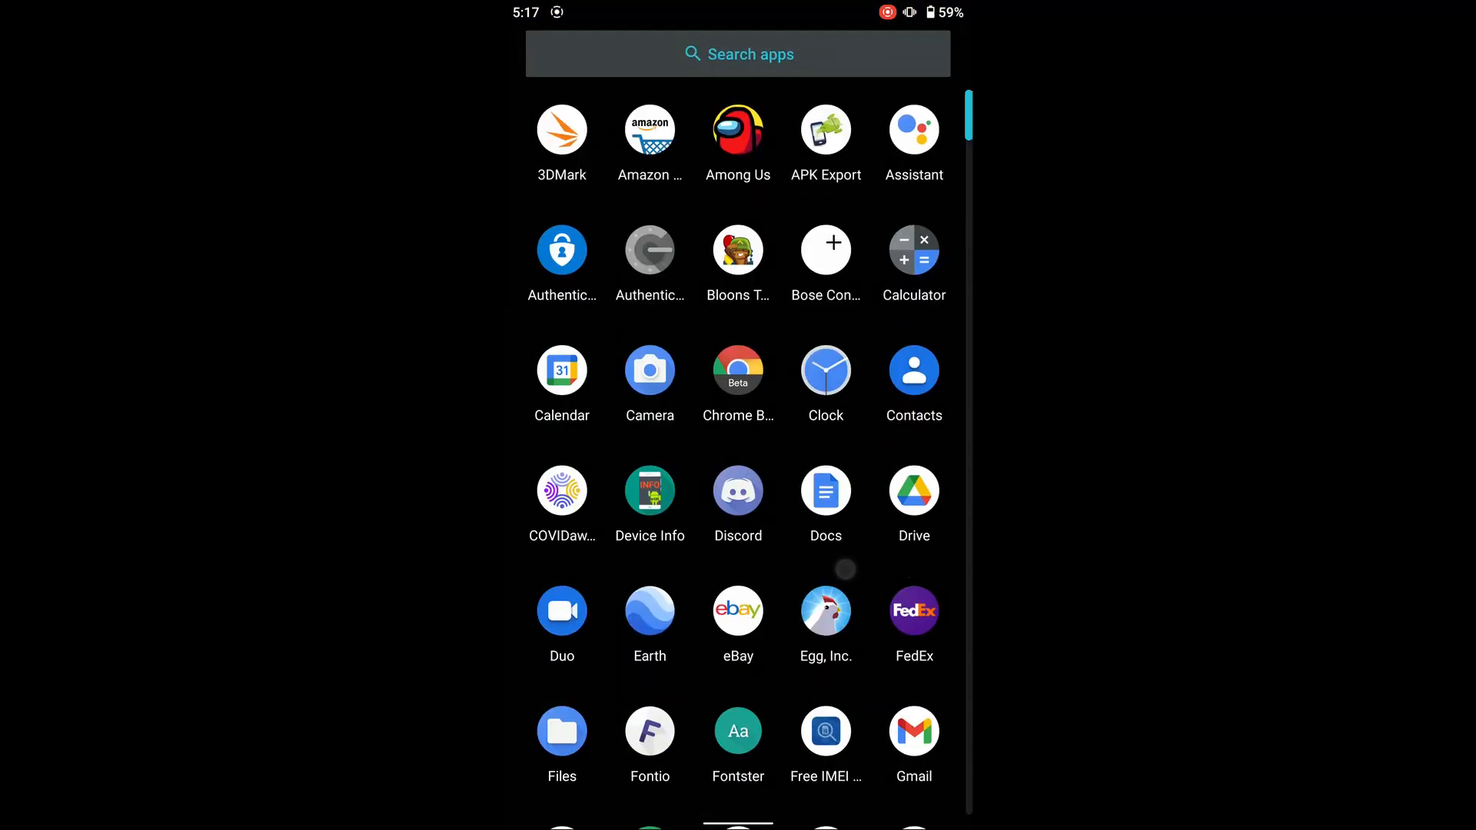
left_click(737, 371)
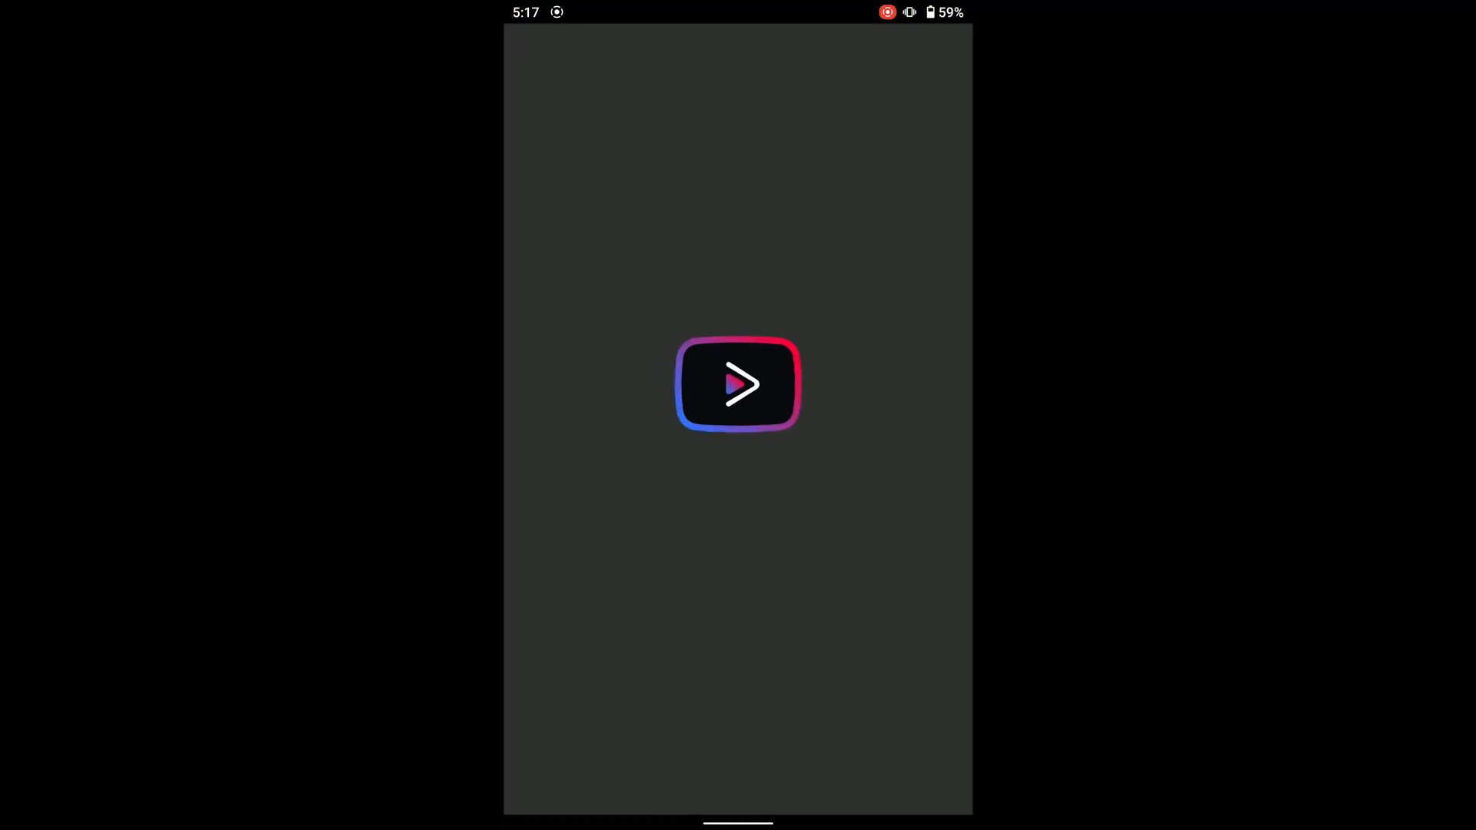